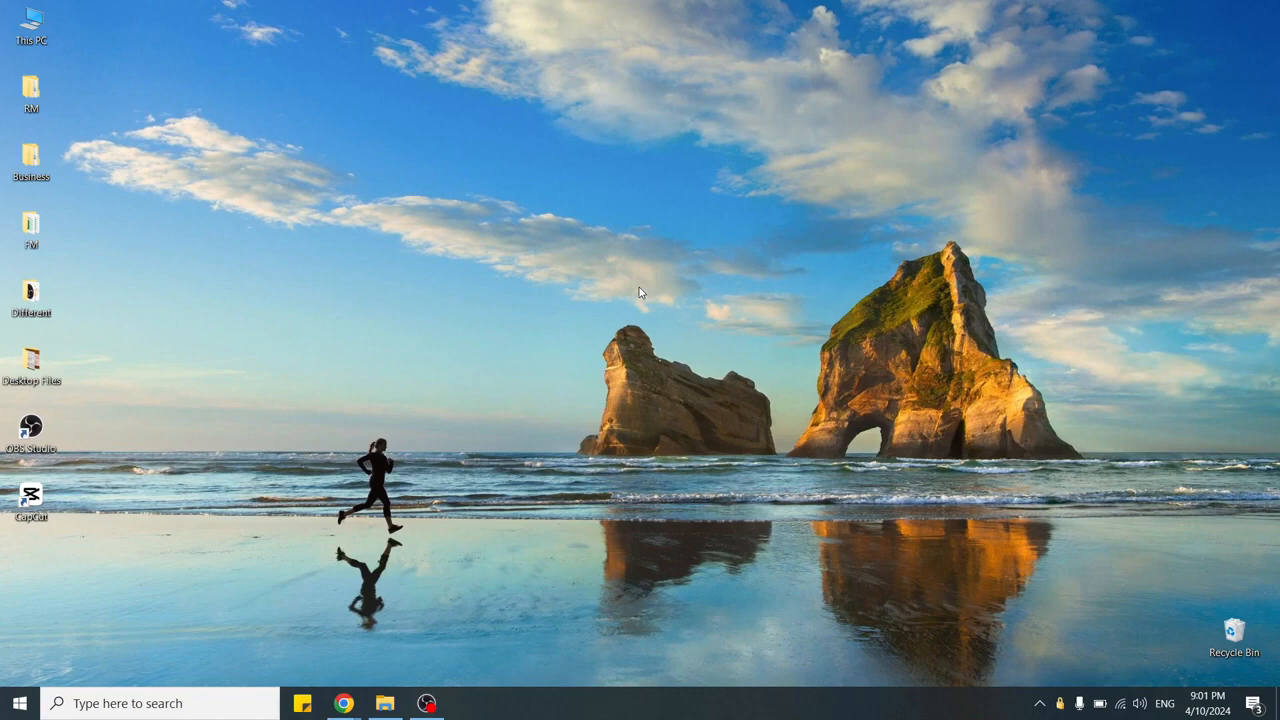
# - Create a new Microsoft Excel worksheet file on the desktop via the context menu
pyautogui.rightClick(640, 292)
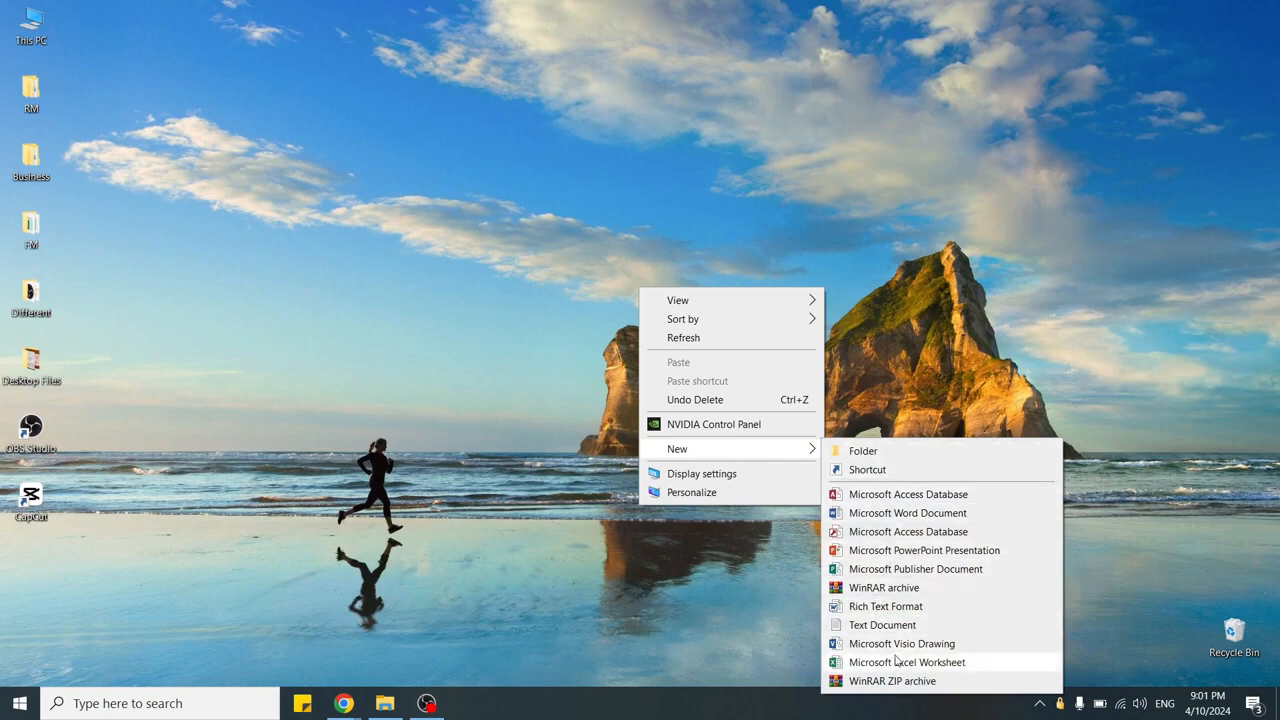
pyautogui.click(906, 662)
pyautogui.write('Introduction to Excel and Basic Navigation.xlsx')
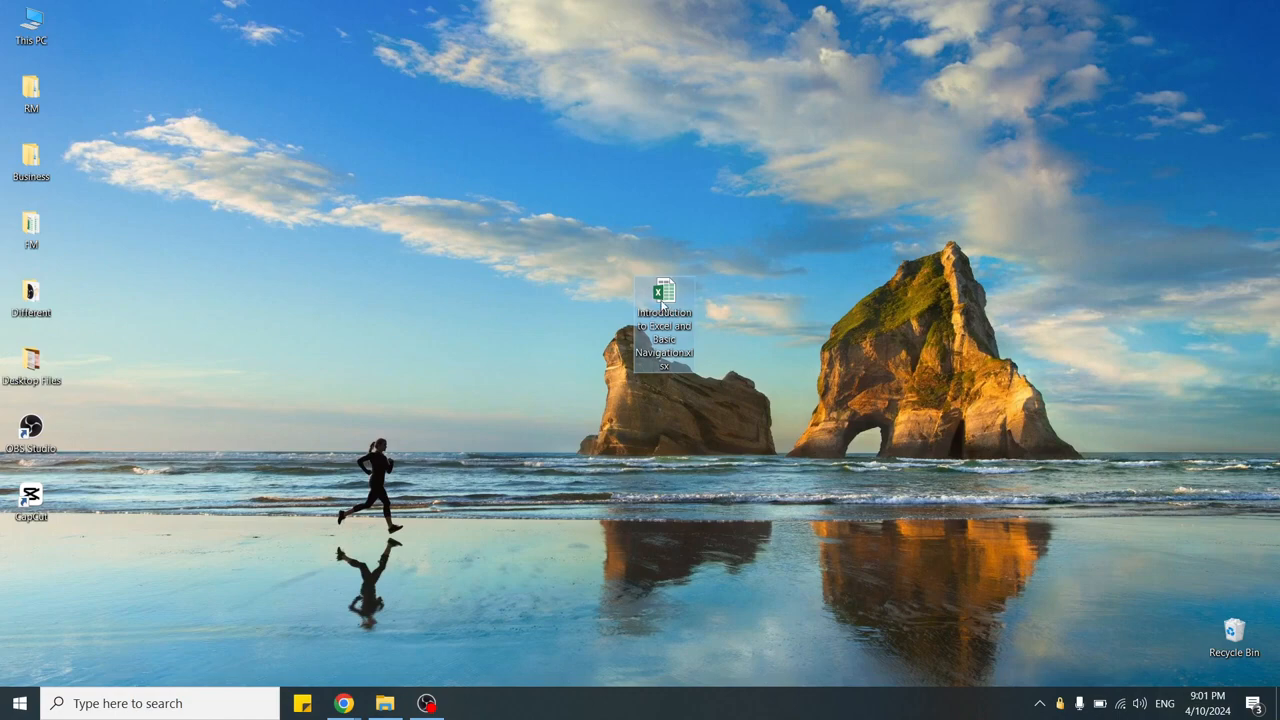
pyautogui.doubleClick(664, 292)
pyautogui.write('Produc')
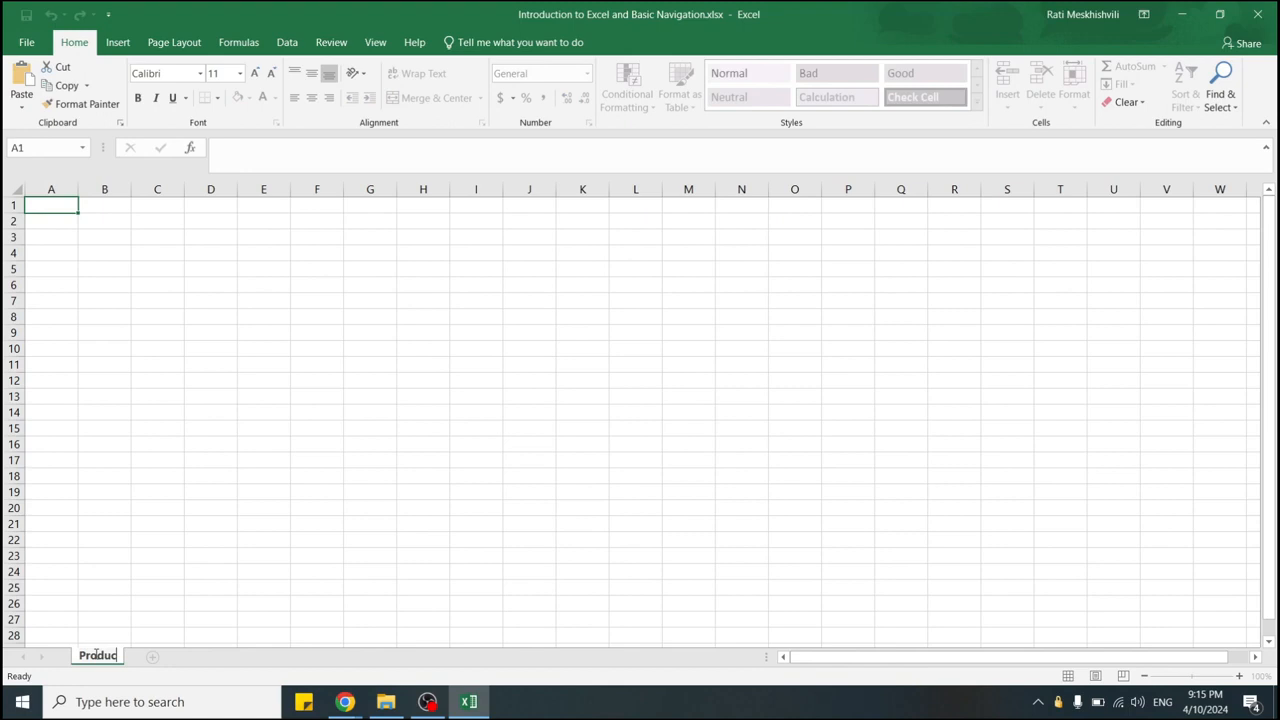
# - Confirm the sheet tab's new name 'Products' by selecting a cell
pyautogui.click(208, 332)
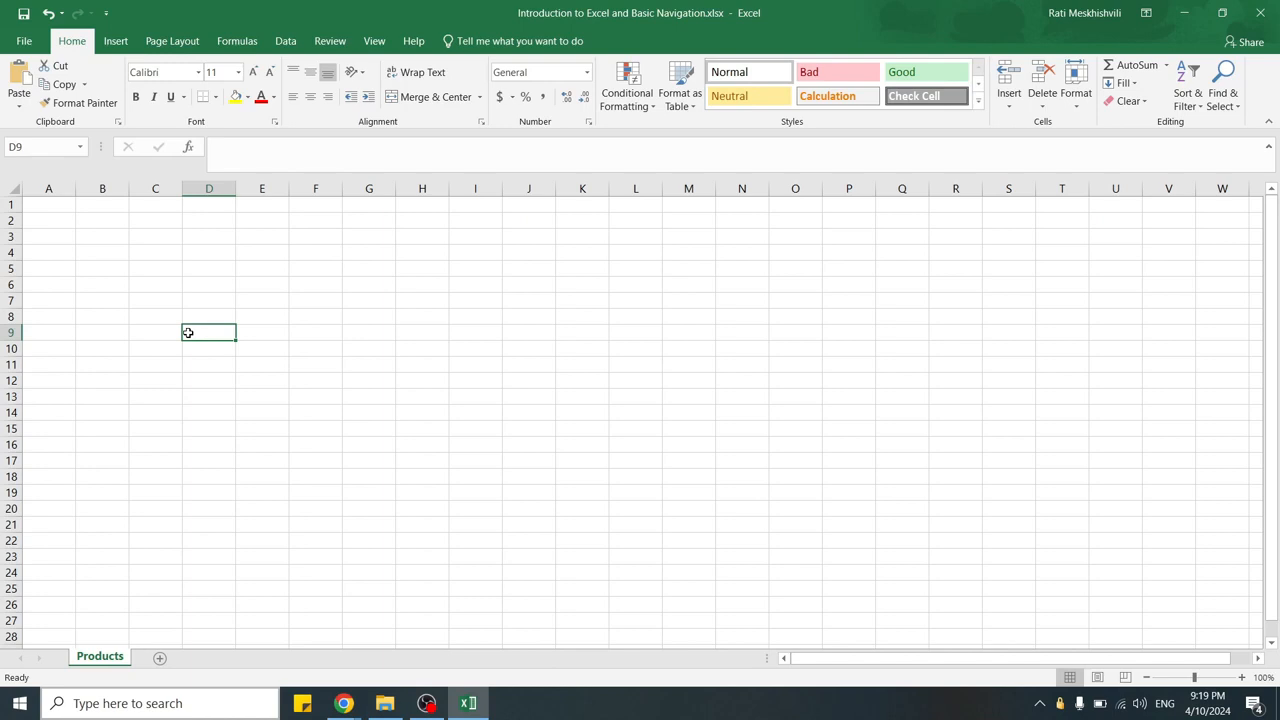
# - Enter the headers 'Product Name' in A1 and 'Price' in B1
pyautogui.click(48, 204)
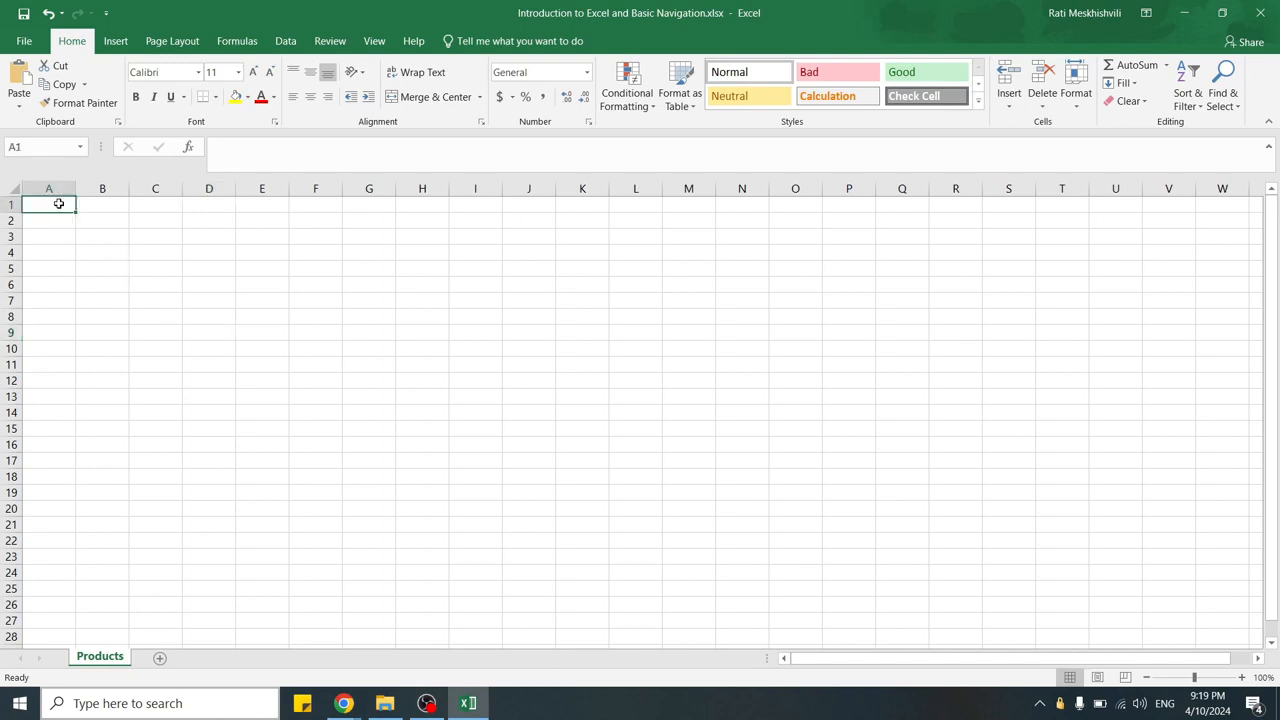
pyautogui.write('Produc')
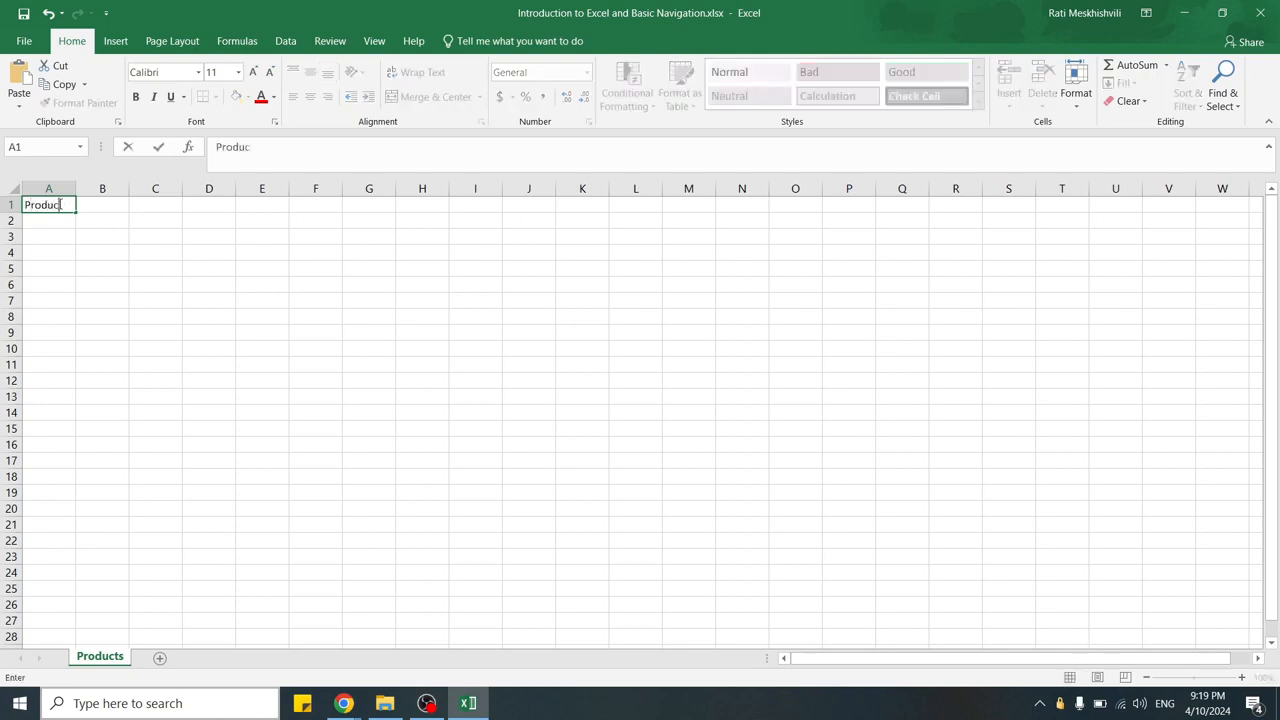
pyautogui.write('Name')
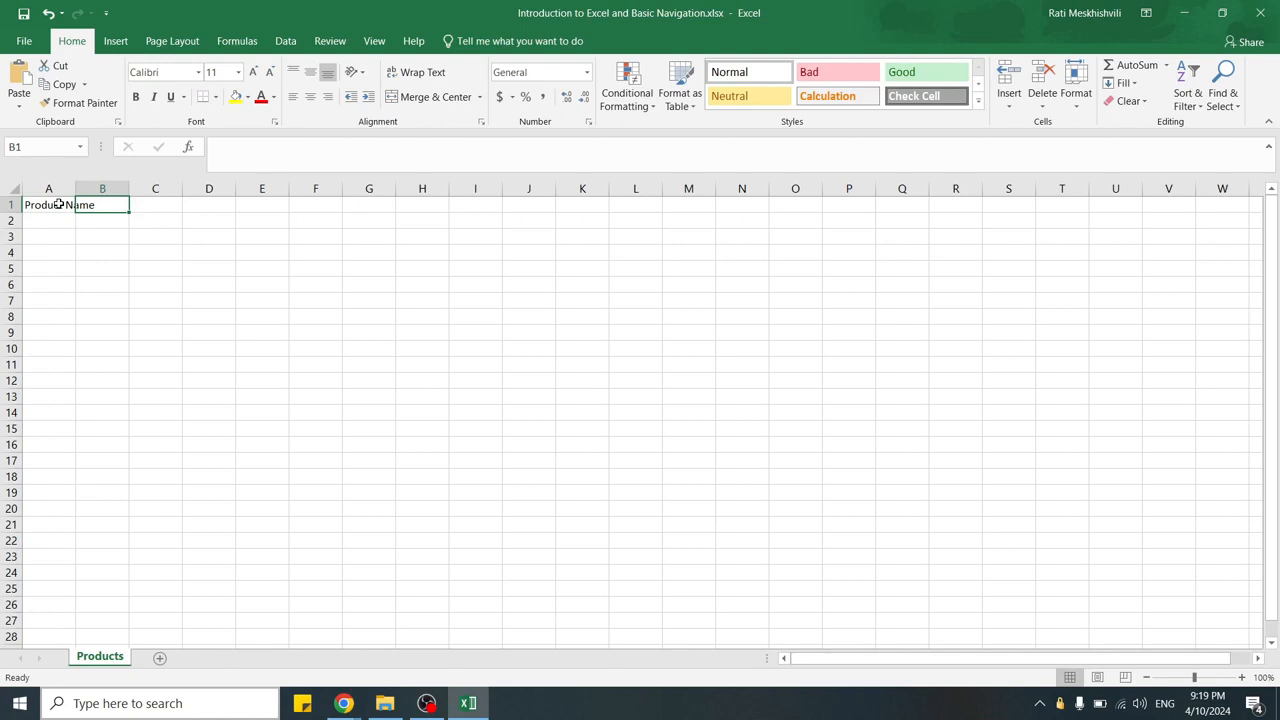
pyautogui.write('Price')
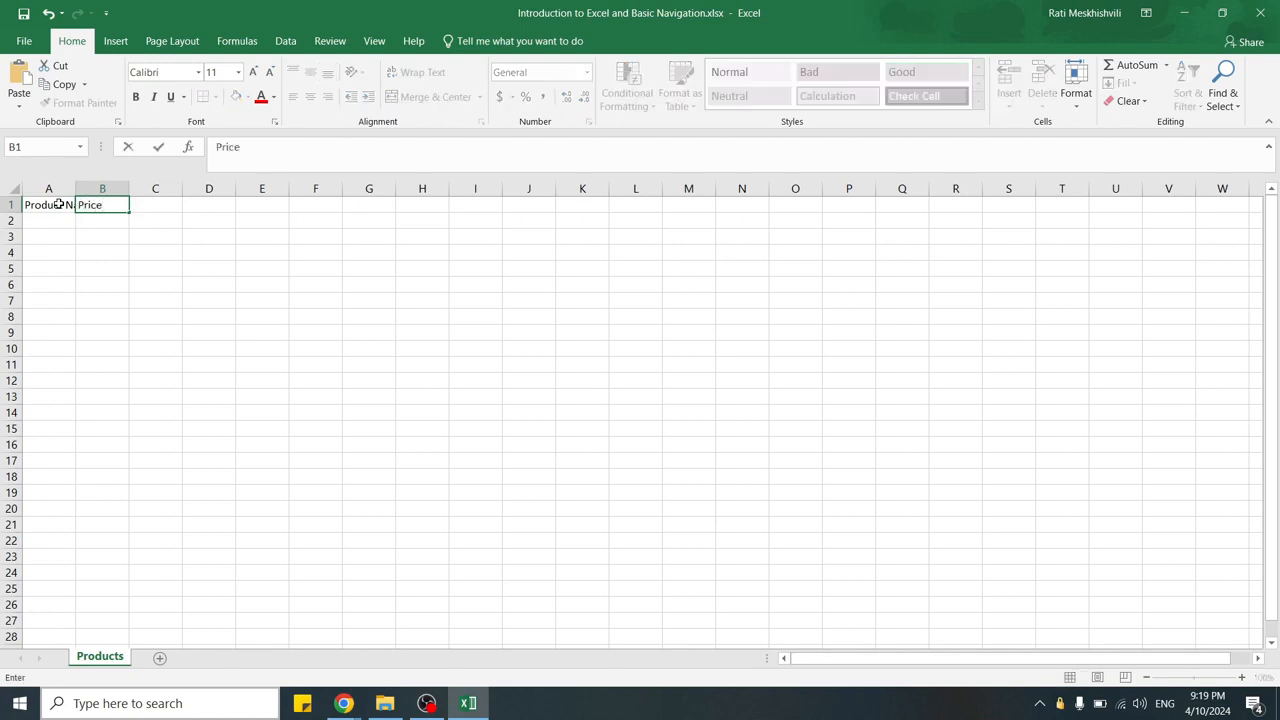
pyautogui.press('enter')
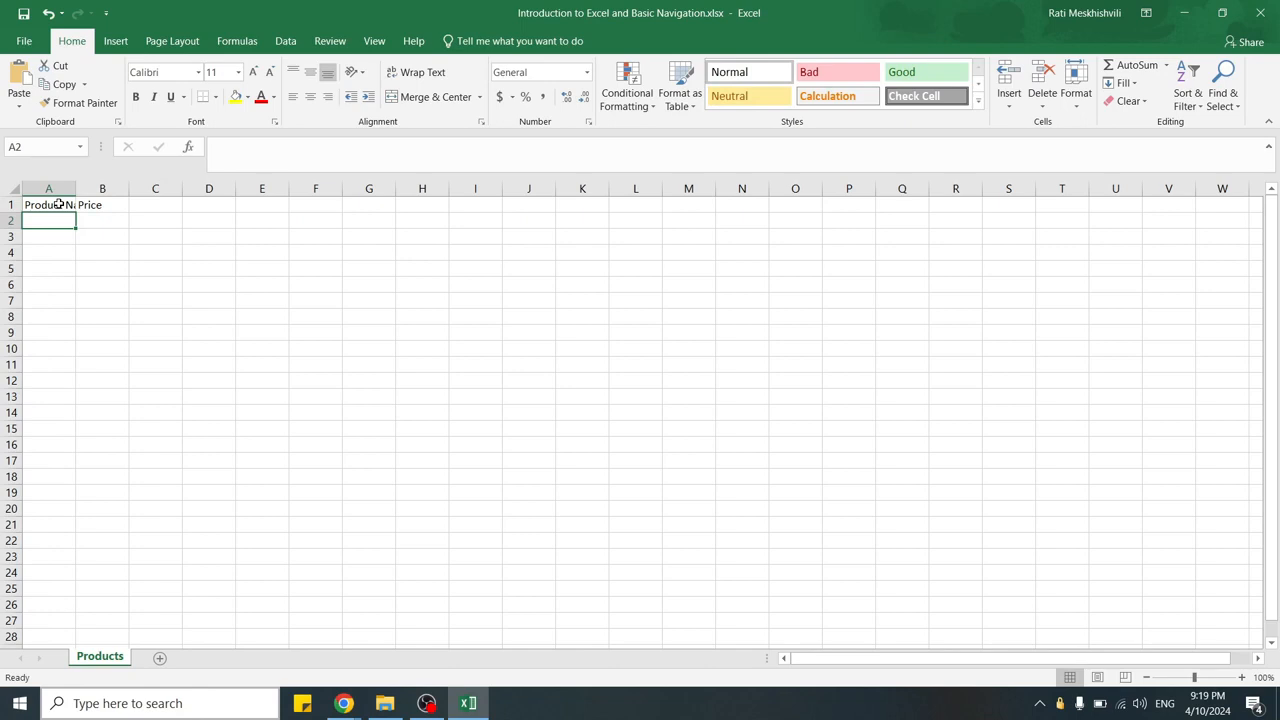
# - Enter 'Item A' in A2 and its price 200 in B2
pyautogui.write('l')
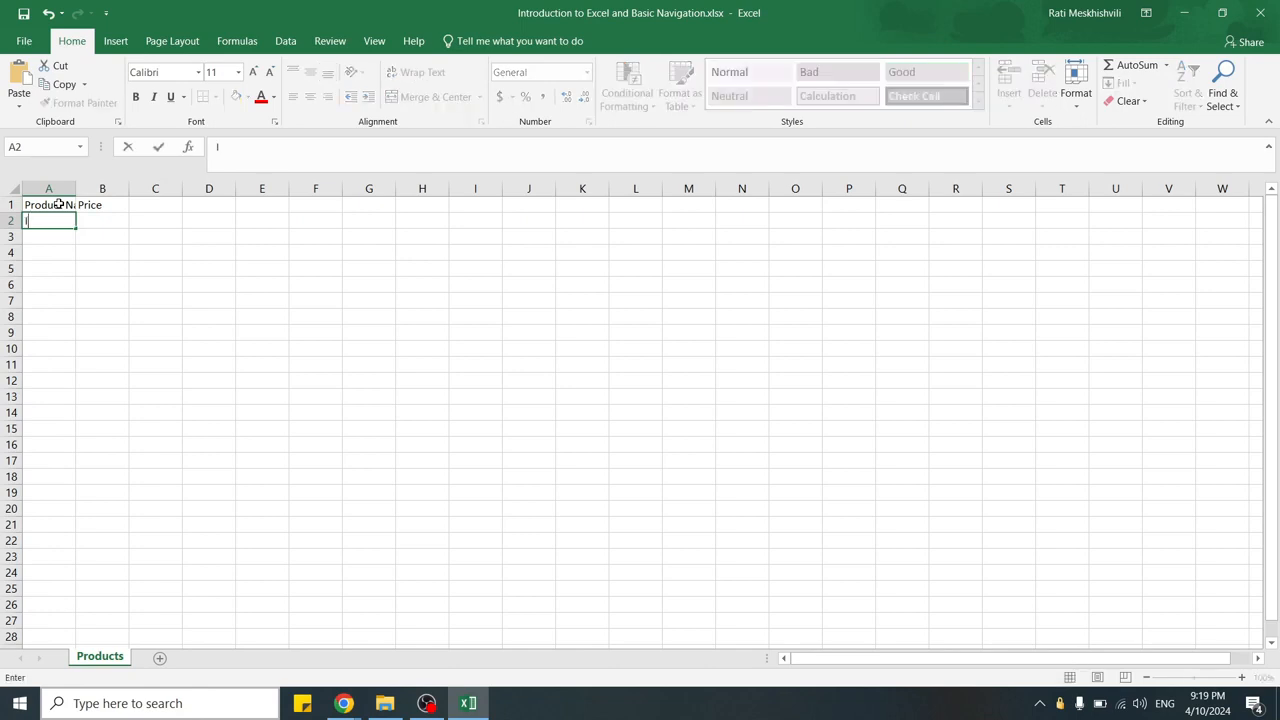
pyautogui.write('Item A')
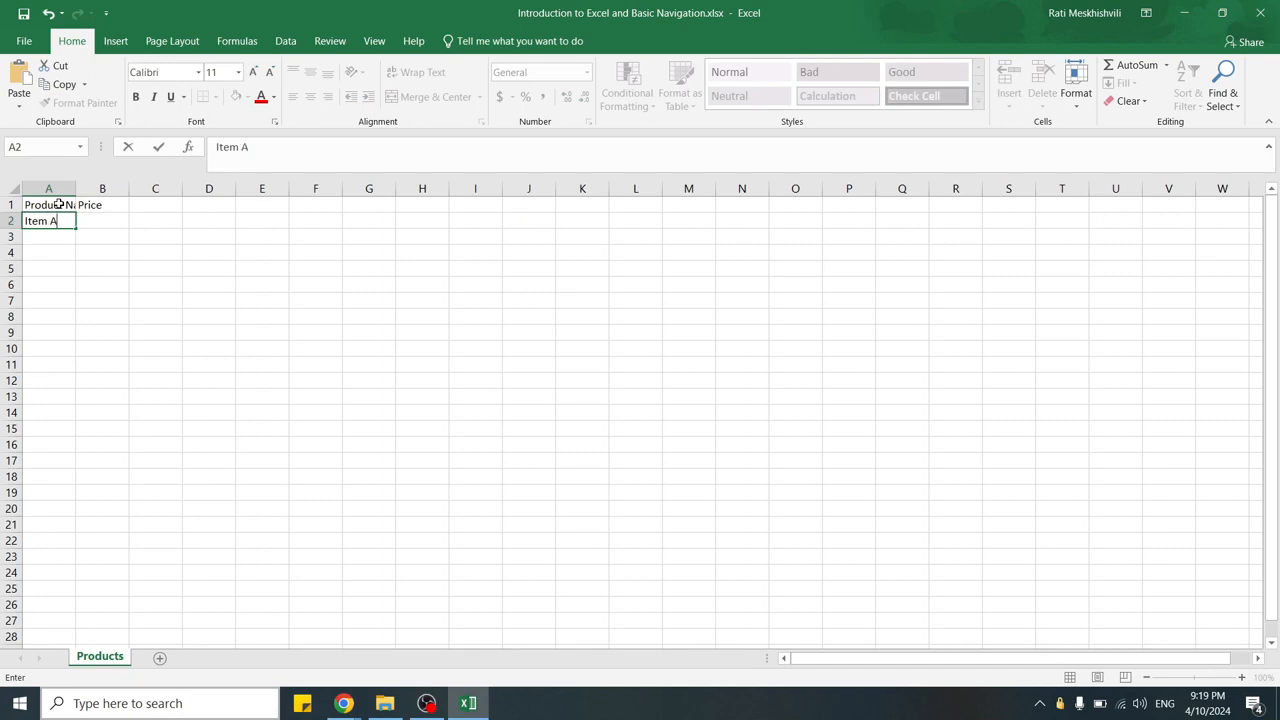
pyautogui.press('Tab')
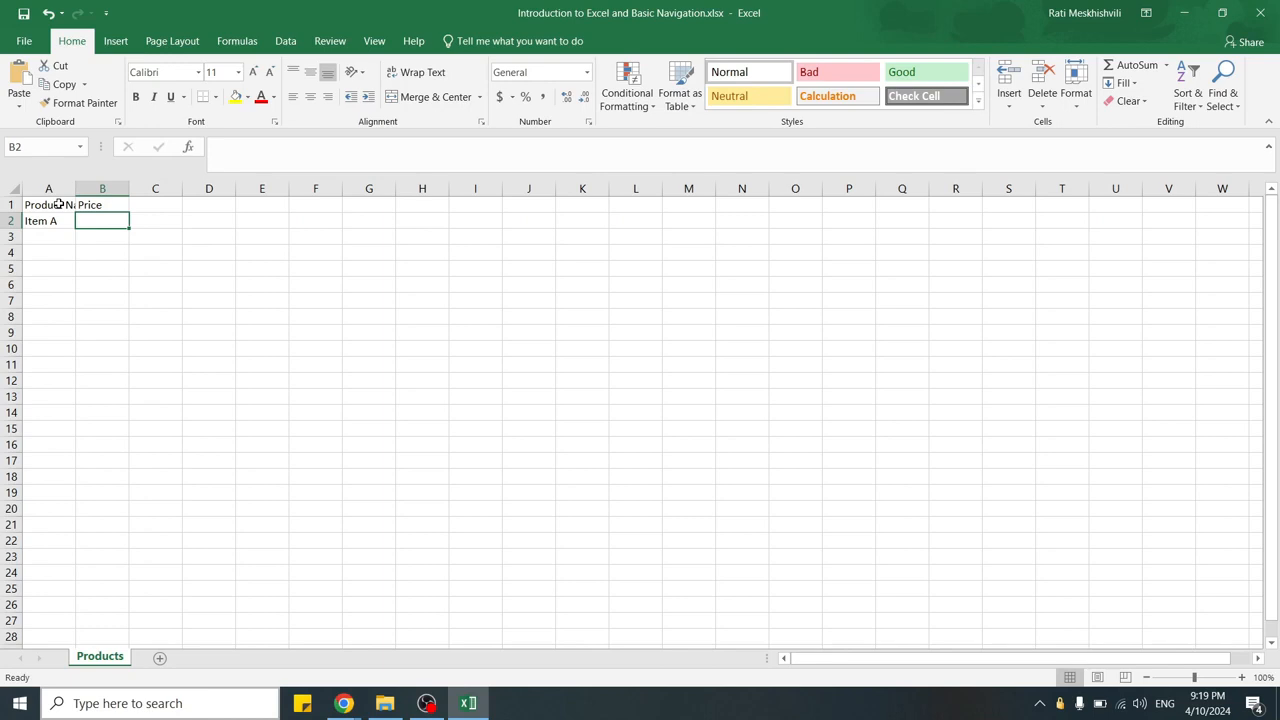
pyautogui.write('200')
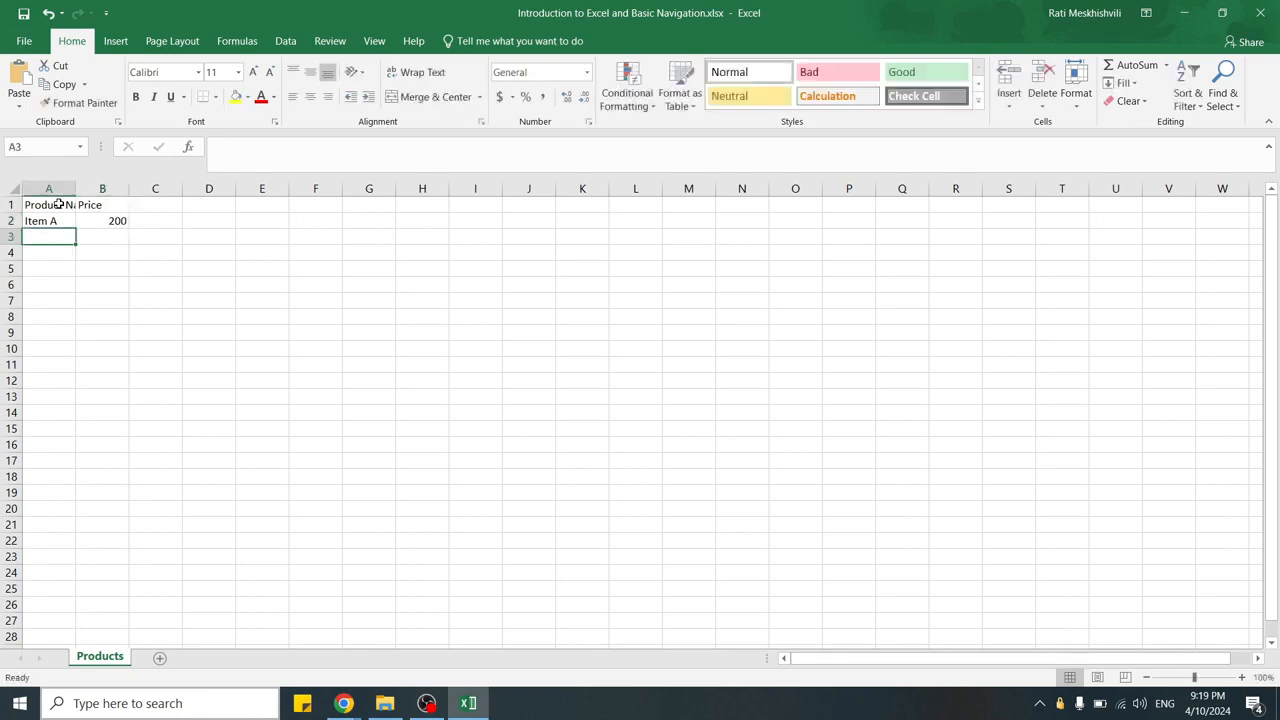
# - AutoFit column A so the full 'Product Name' header is readable
pyautogui.click(208, 252)
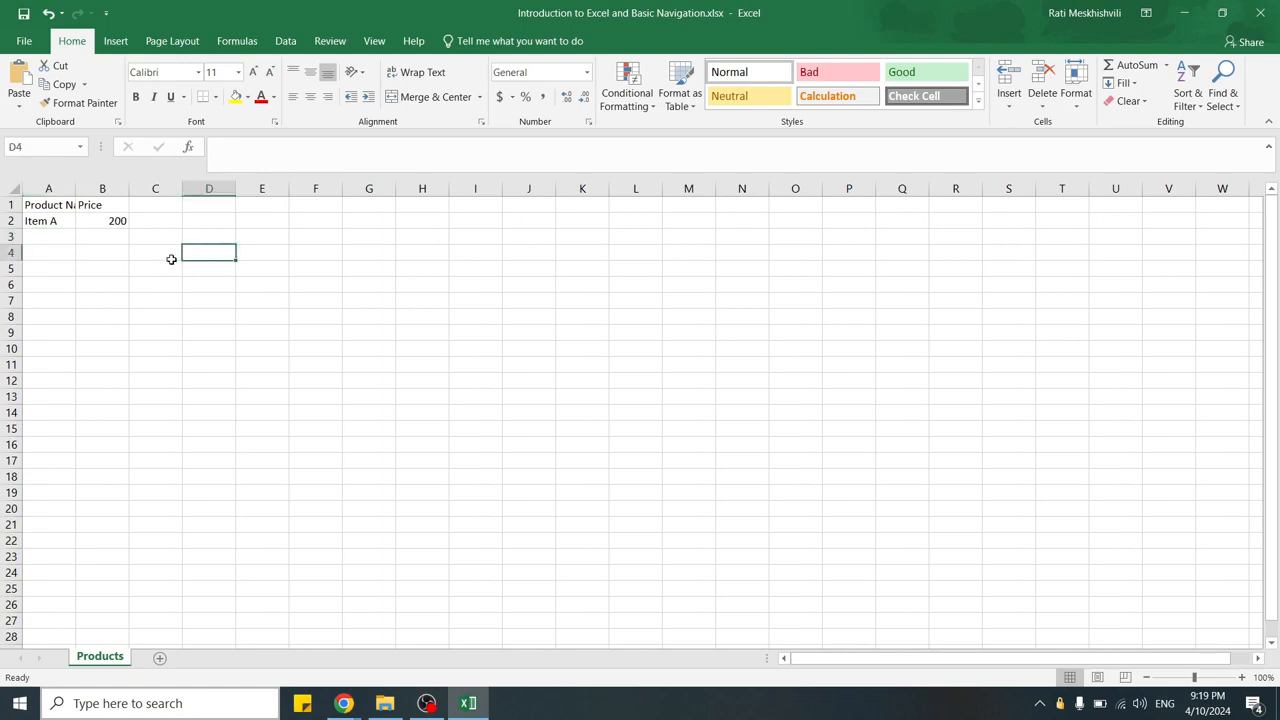
pyautogui.moveTo(72, 188)
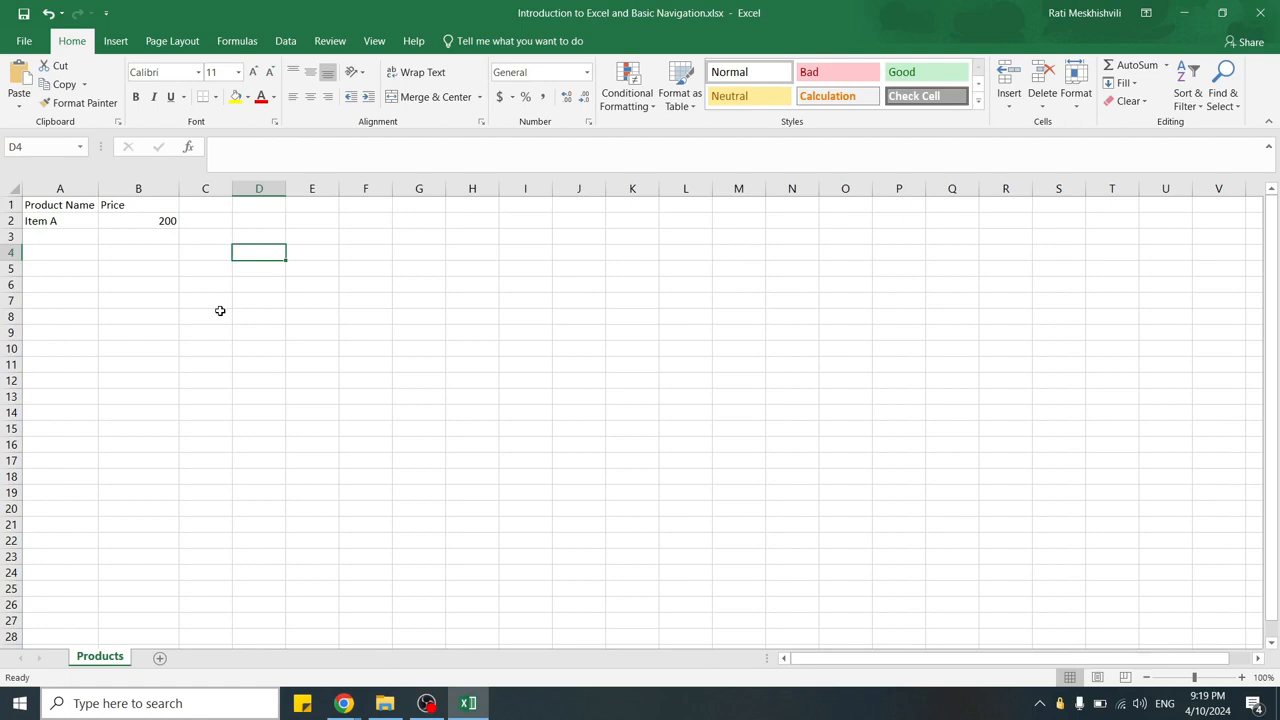
pyautogui.moveTo(176, 280)
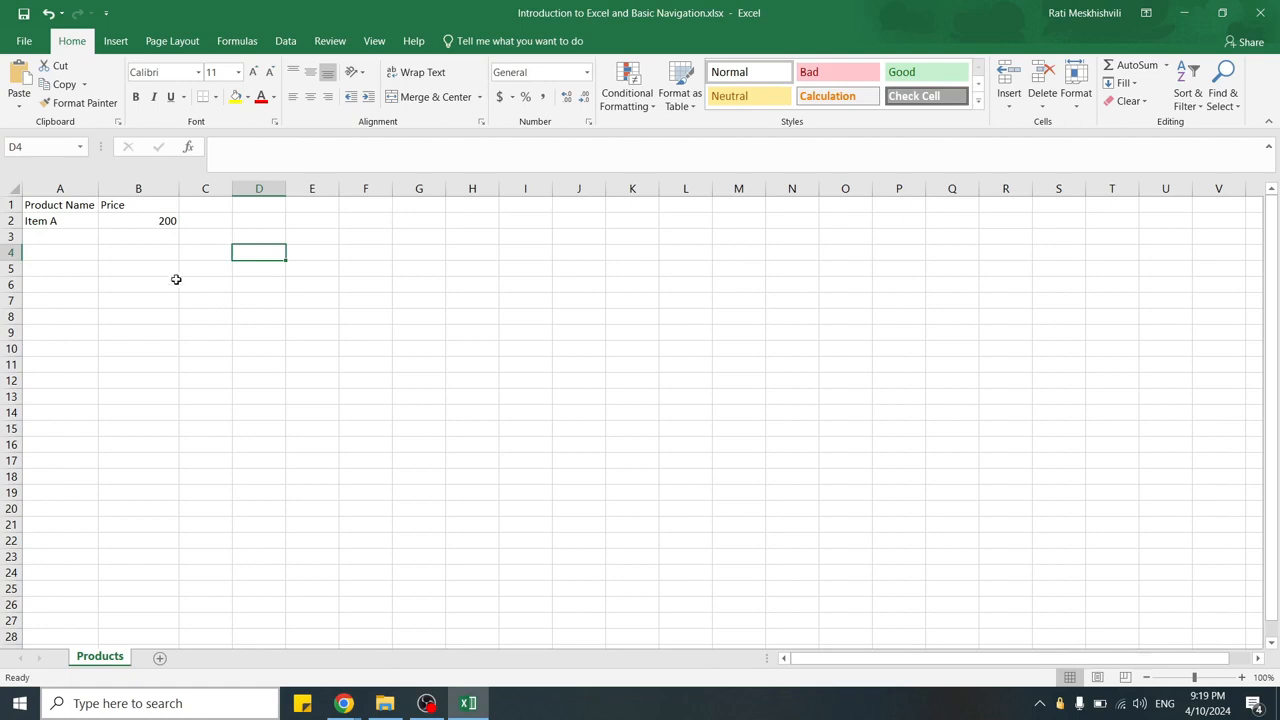
# - Select the header cells A1:B1 by dragging across Product Name and Price
pyautogui.click(60, 204)
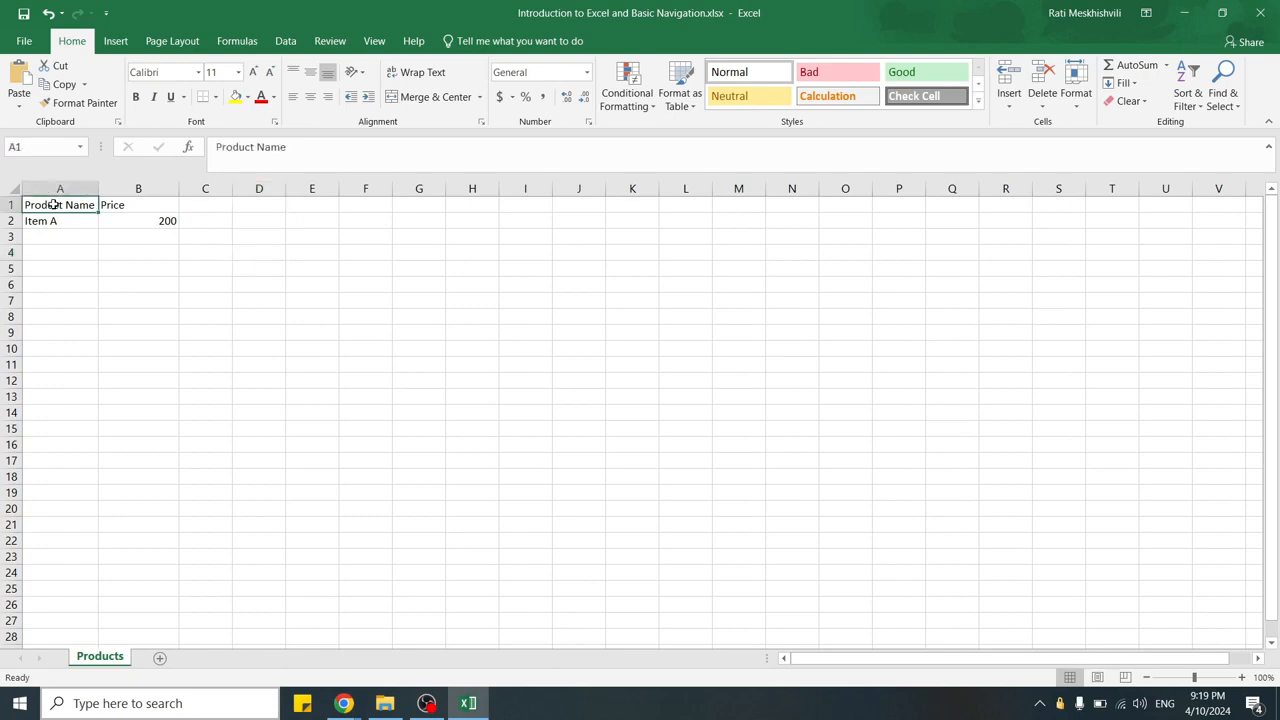
pyautogui.moveTo(60, 204); pyautogui.dragTo(312, 220)
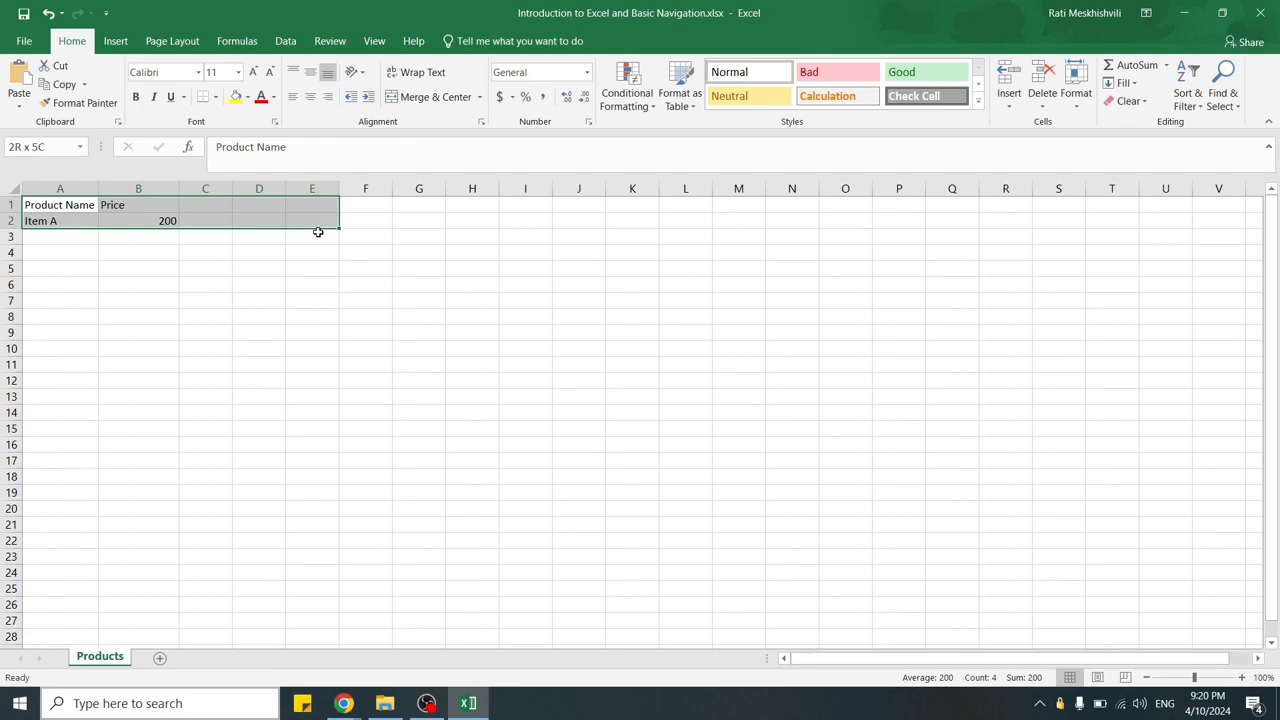
pyautogui.moveTo(312, 220); pyautogui.dragTo(204, 220)
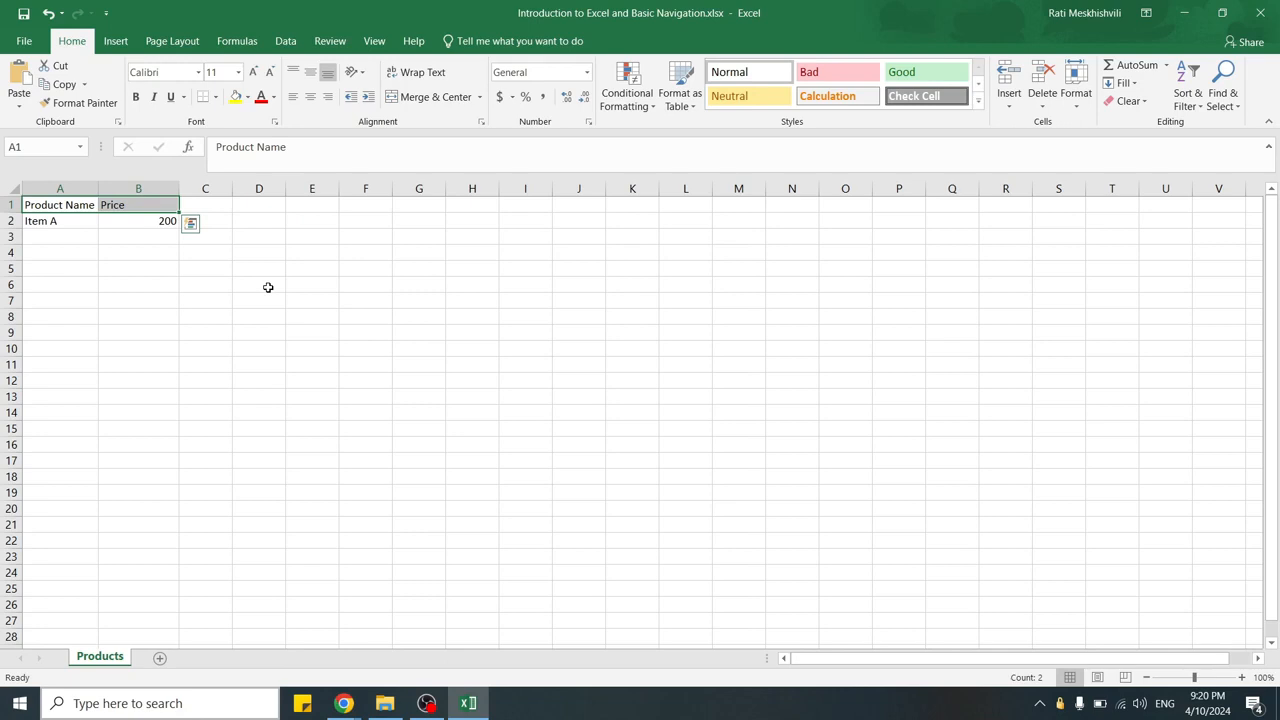
# - Demonstrate Ctrl+click multi-cell selection with D6, F3 and another cell
pyautogui.click(260, 284)
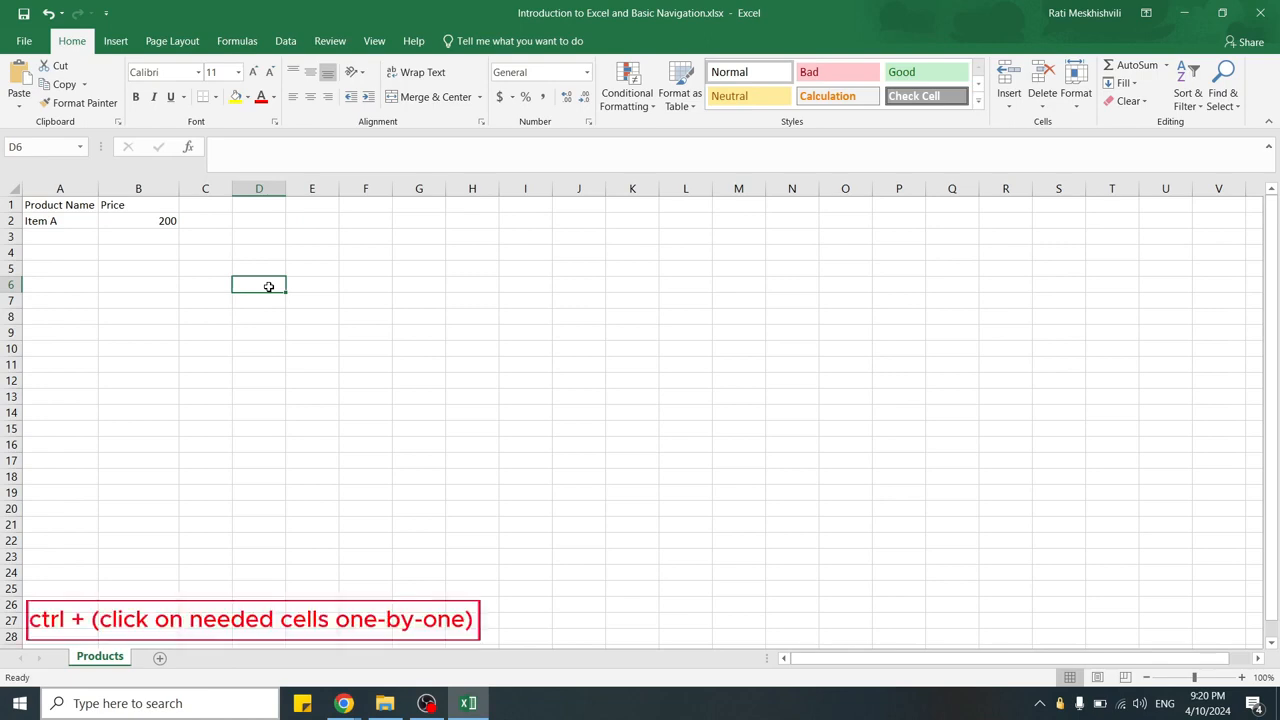
pyautogui.click(364, 236)
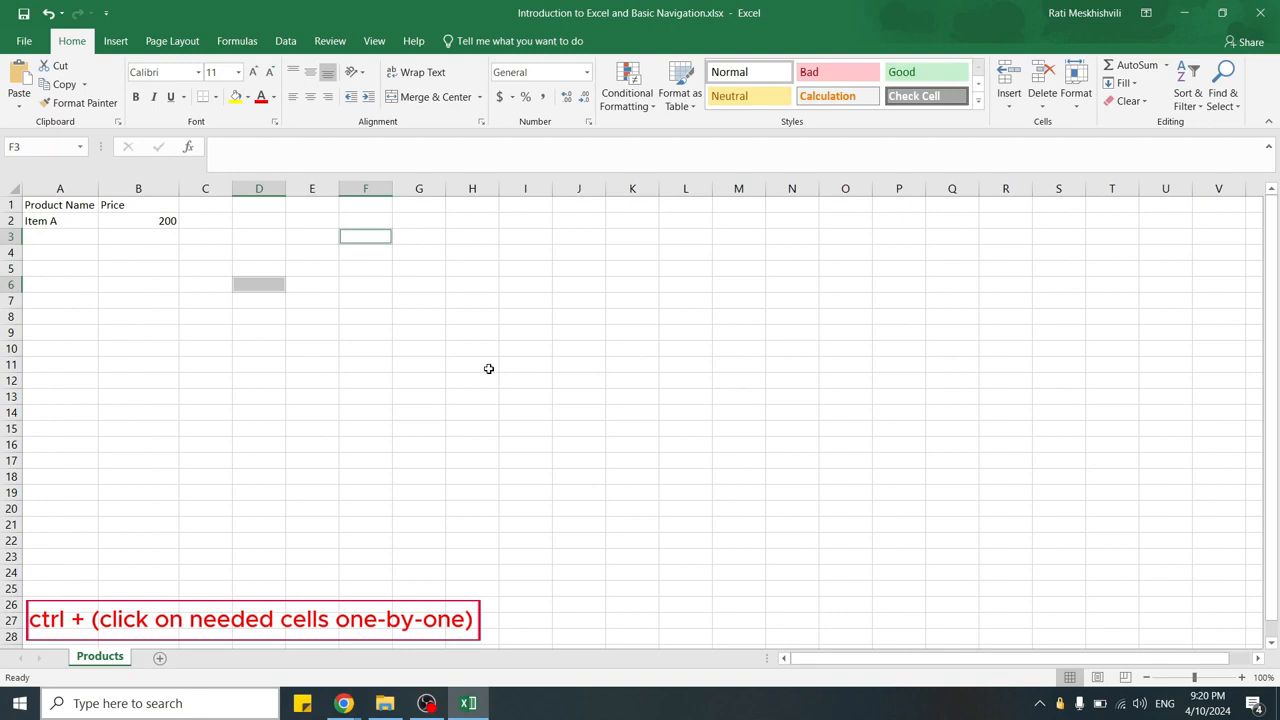
pyautogui.click(312, 444)
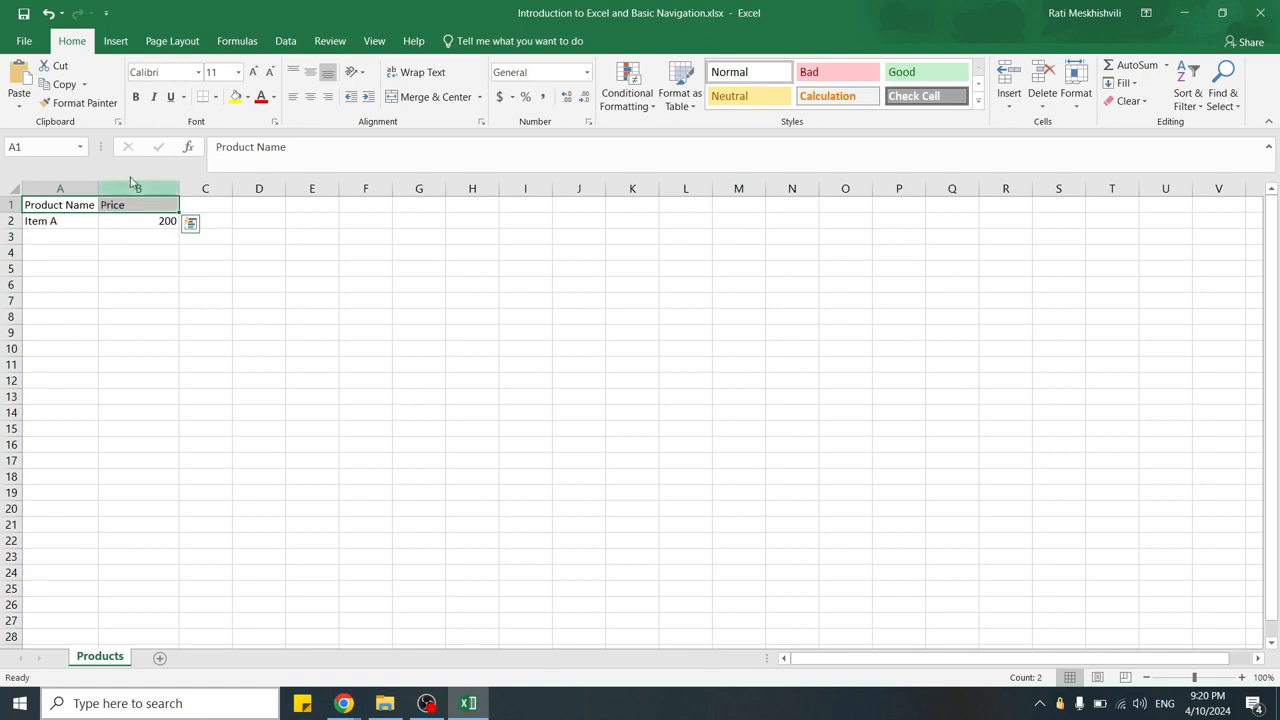
pyautogui.moveTo(136, 96)
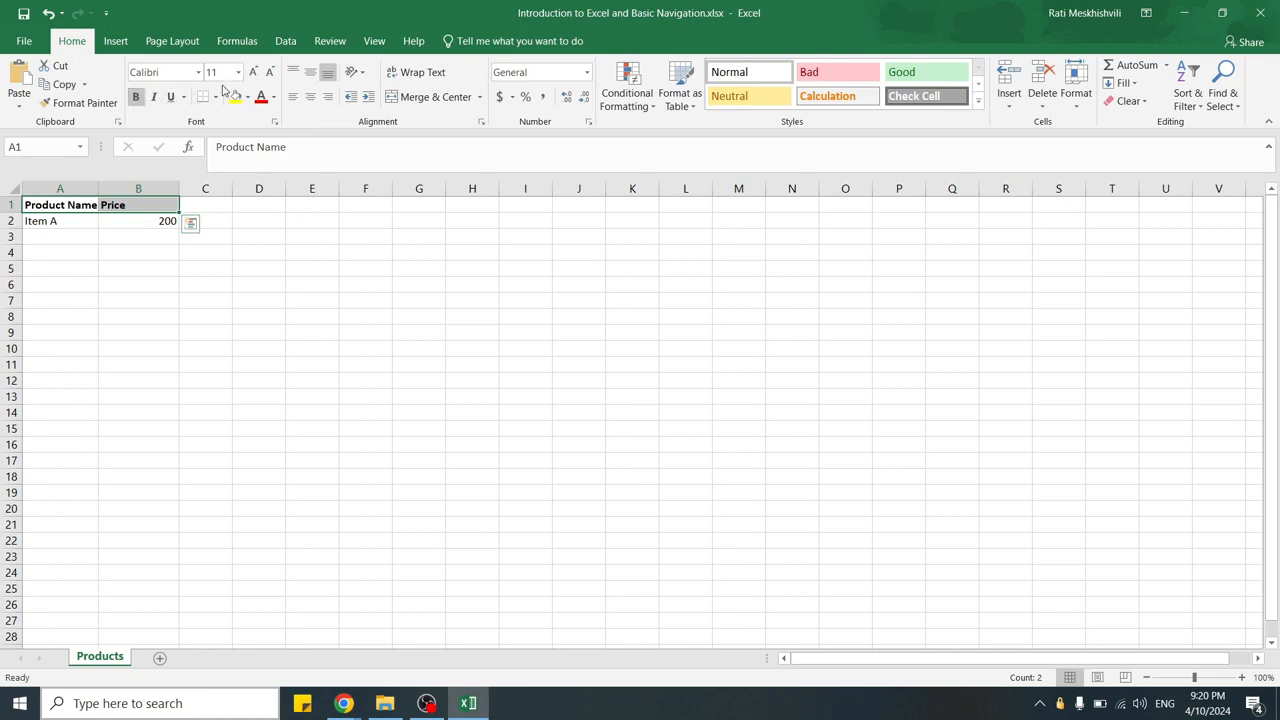
# - Set the headers to 14 pt, try Increase/Decrease Font Size, and colour them orange
pyautogui.click(238, 72)
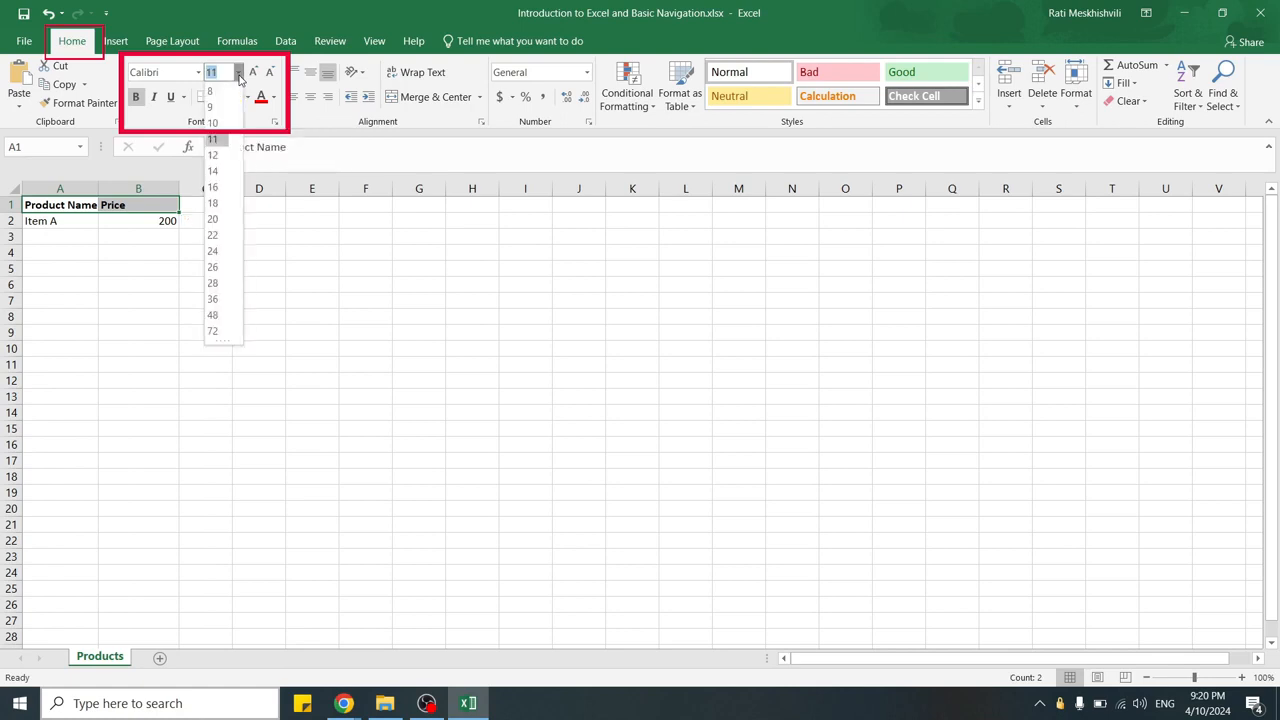
pyautogui.click(212, 172)
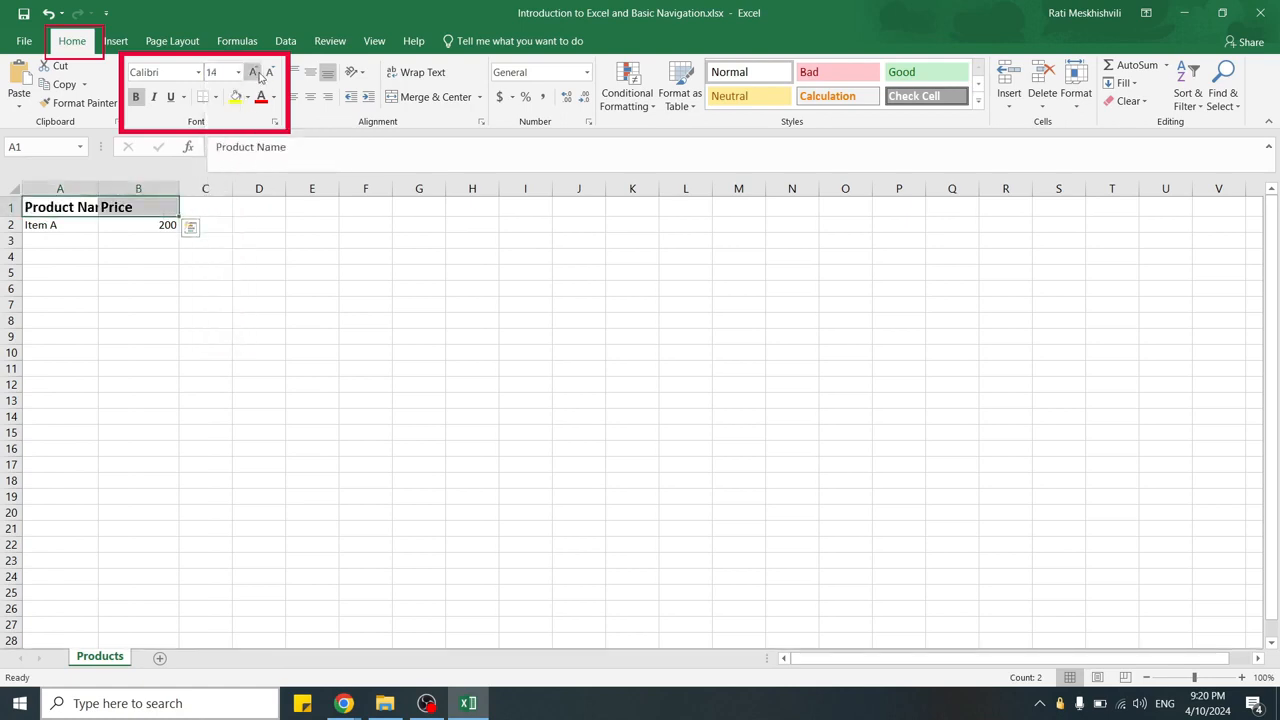
pyautogui.moveTo(252, 72)
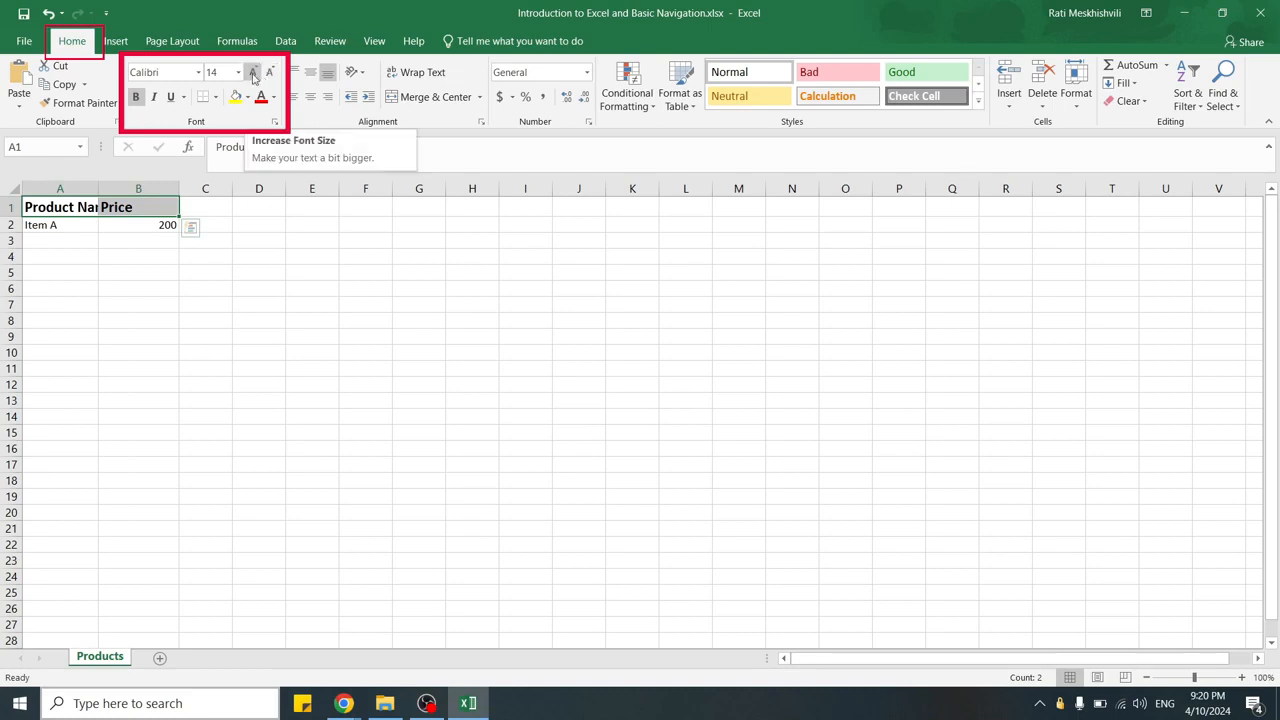
pyautogui.click(252, 72)
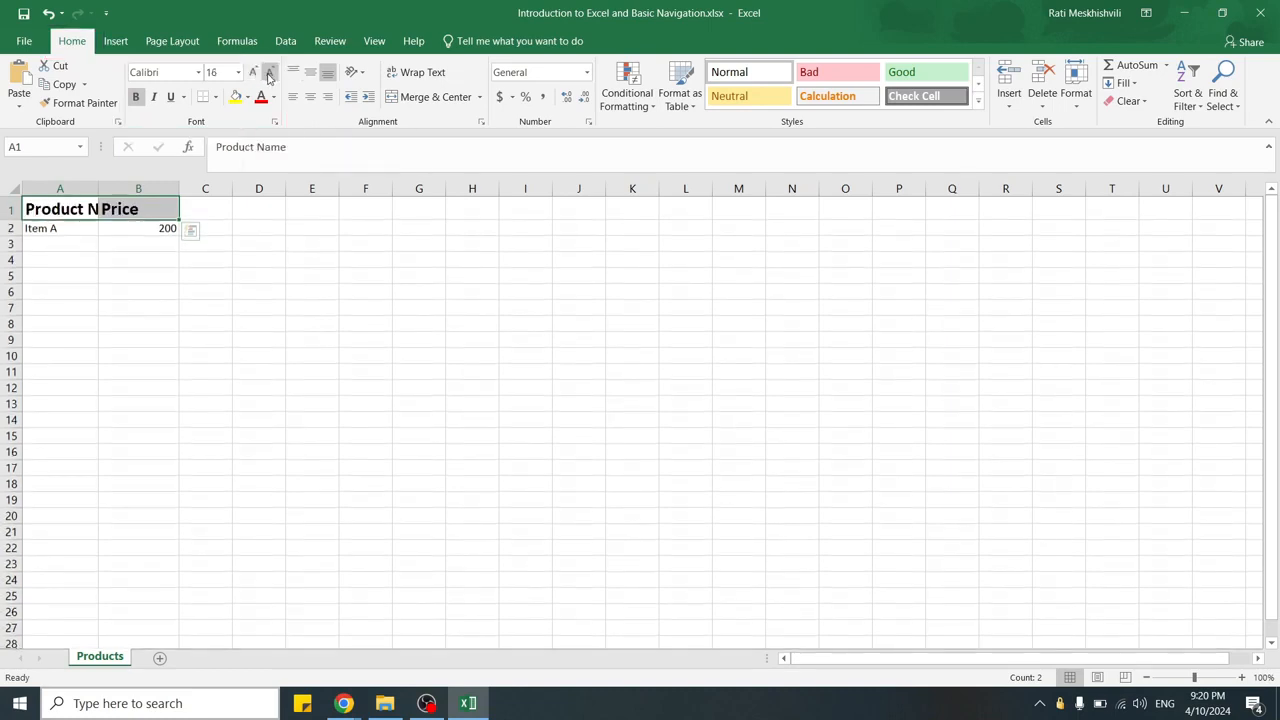
pyautogui.click(270, 72)
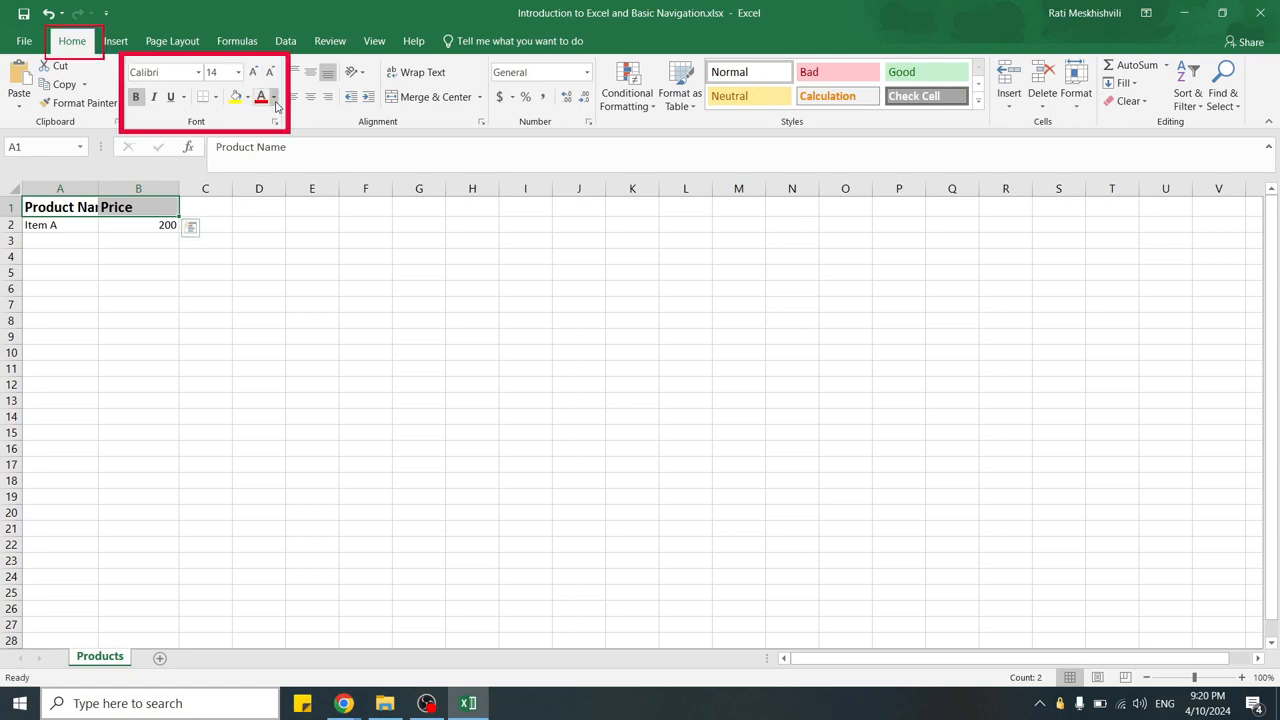
pyautogui.click(274, 96)
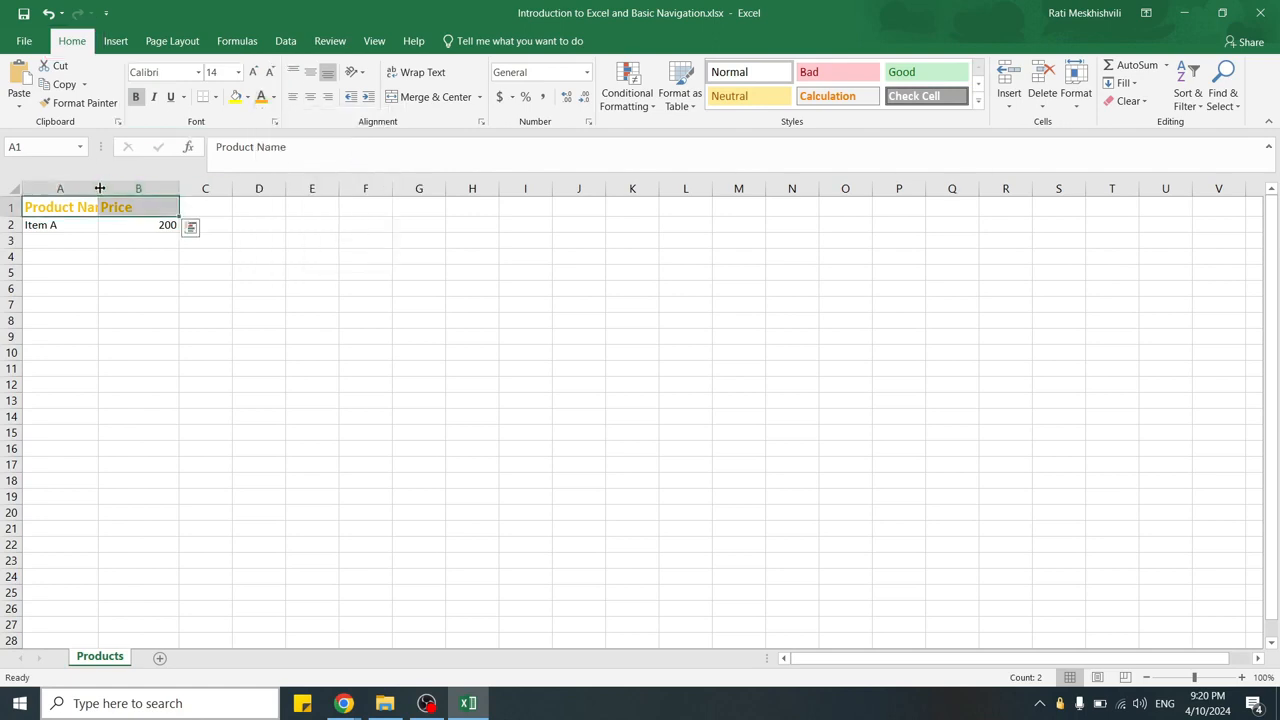
# - Widen column A to fit Product Name and format Item A's price as currency ($200.00)
pyautogui.moveTo(100, 188); pyautogui.dragTo(120, 188)
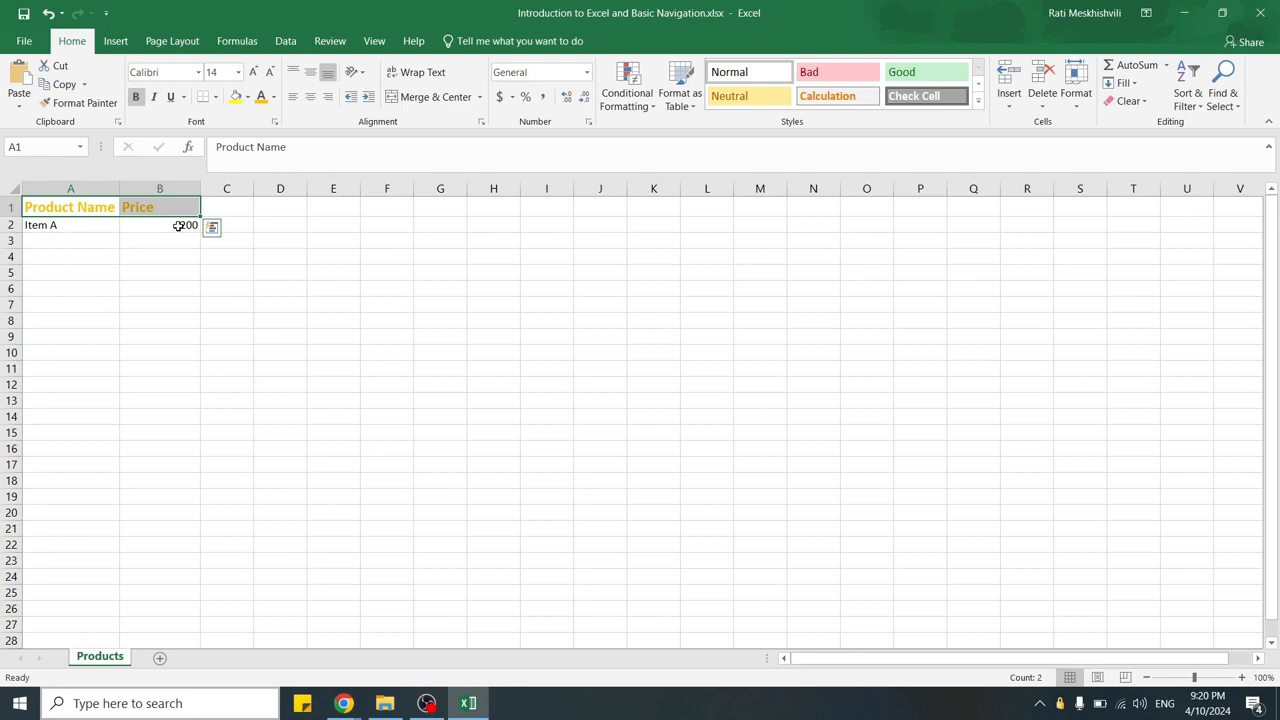
pyautogui.click(160, 224)
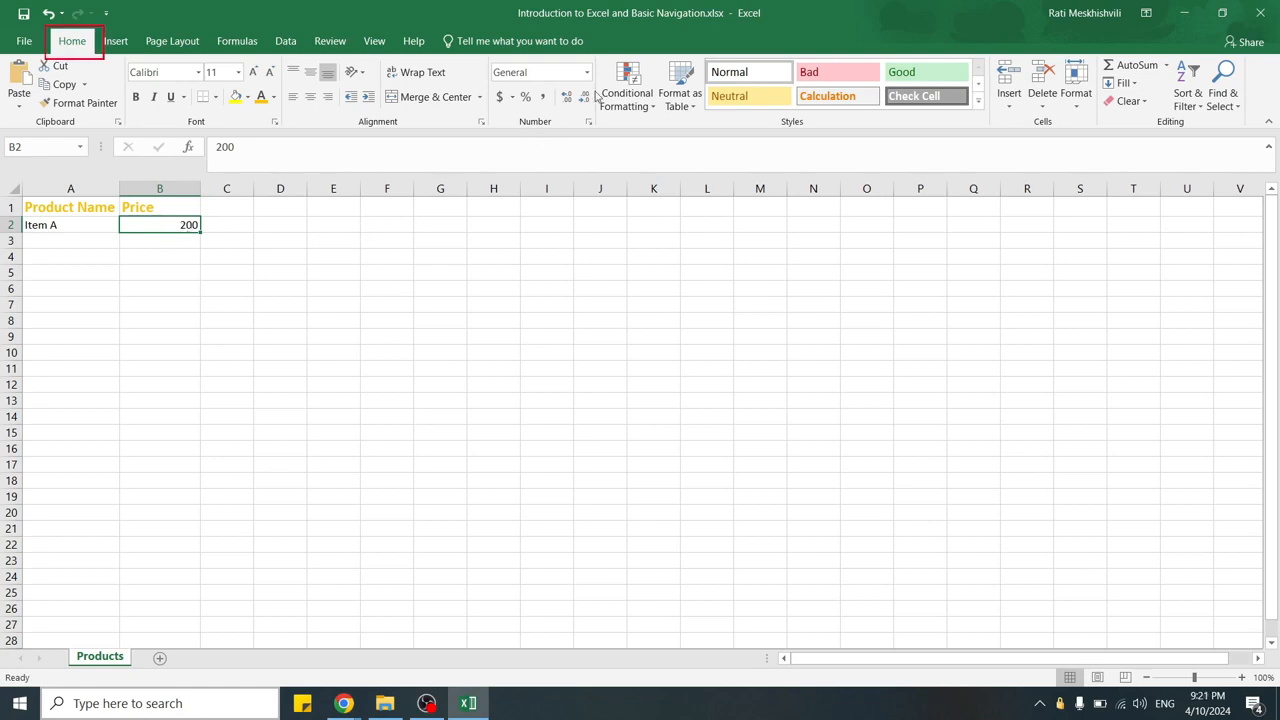
pyautogui.click(584, 72)
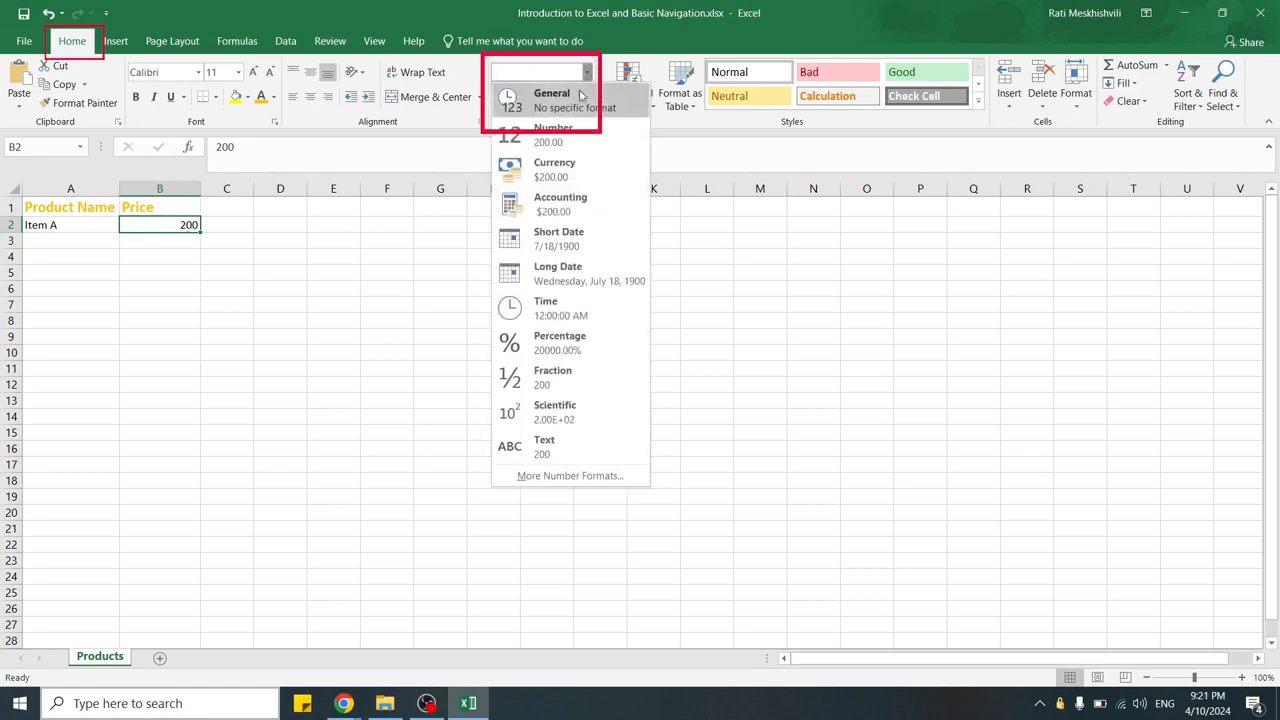
pyautogui.click(554, 162)
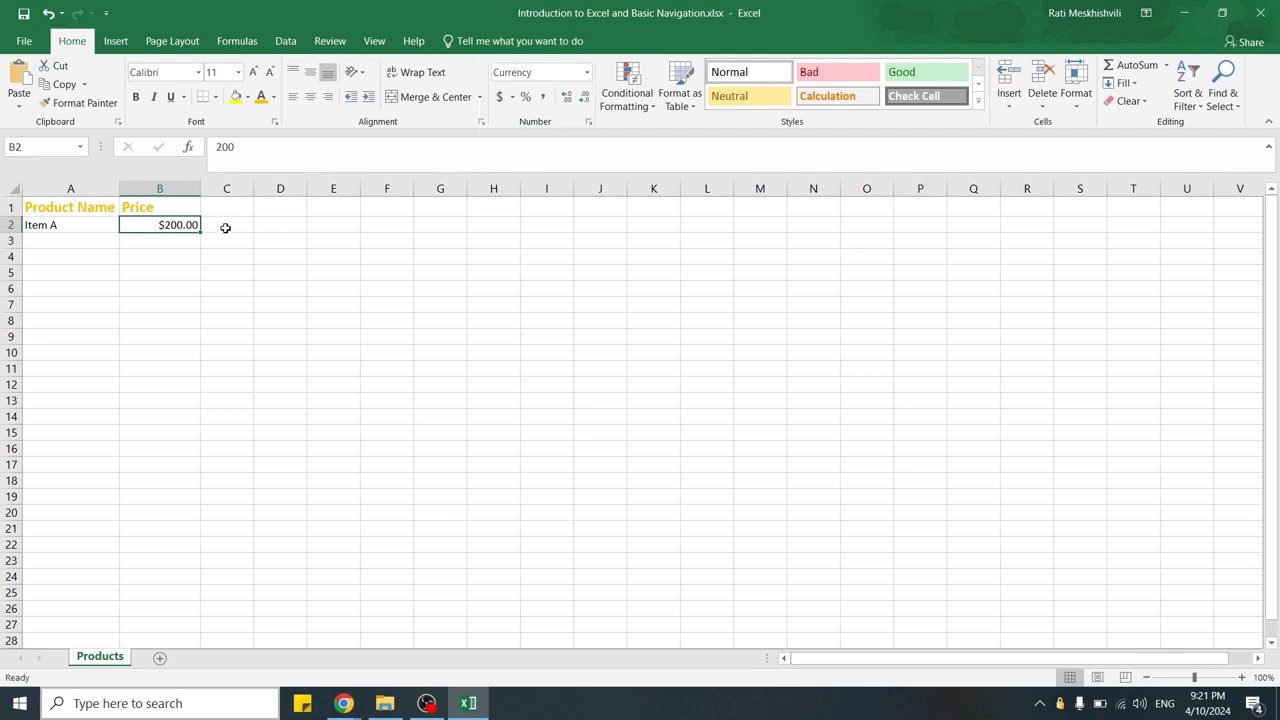
pyautogui.click(226, 224)
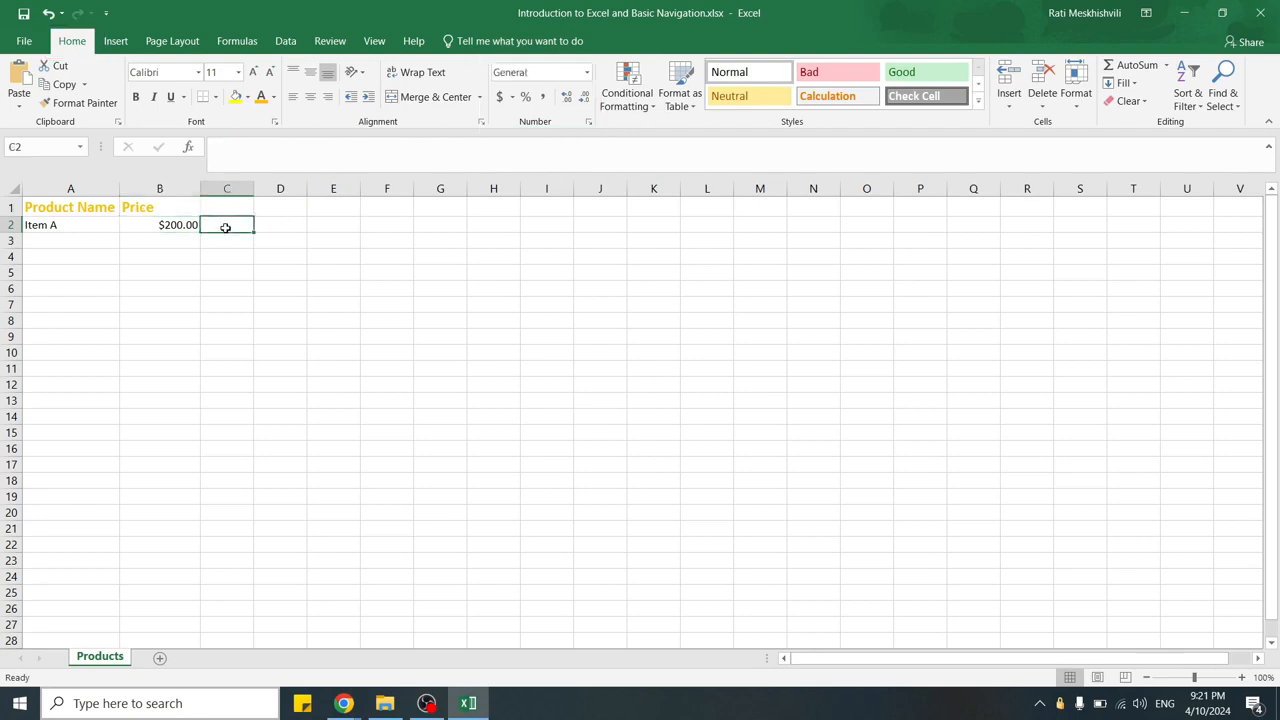